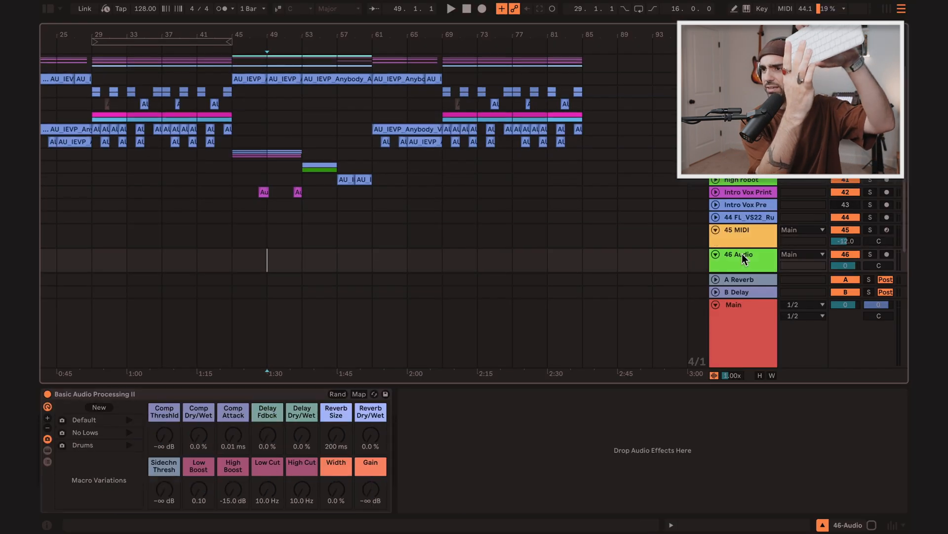
# Select the 46 Audio track to show its Basic Audio Processing II rack
pyautogui.click(739, 254)
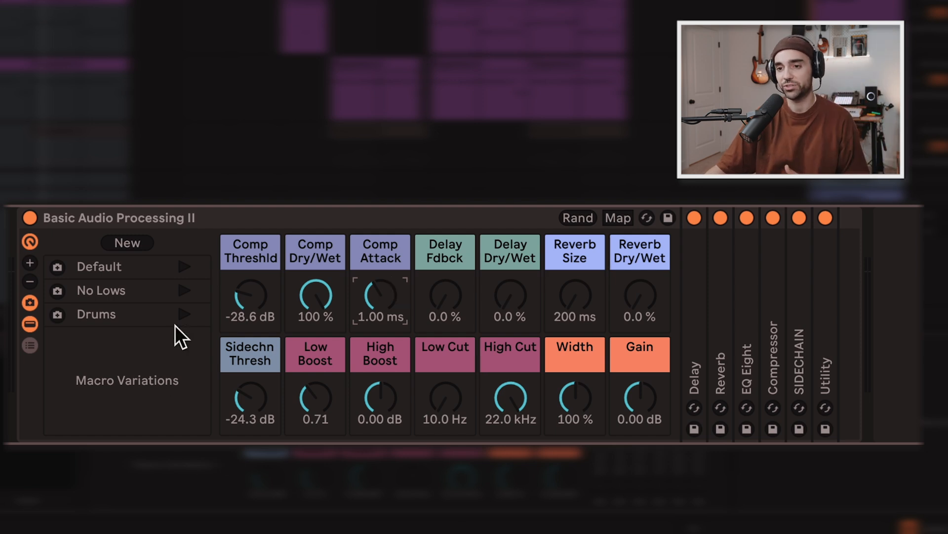
# Recall the No Lows snapshot, then the Drums snapshot with 40 ms compressor attack
pyautogui.click(101, 291)
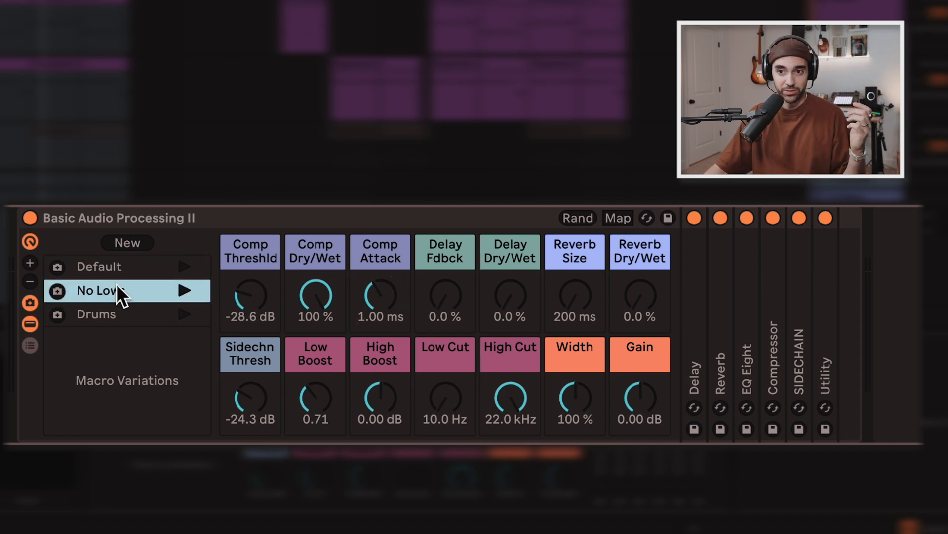
pyautogui.click(96, 314)
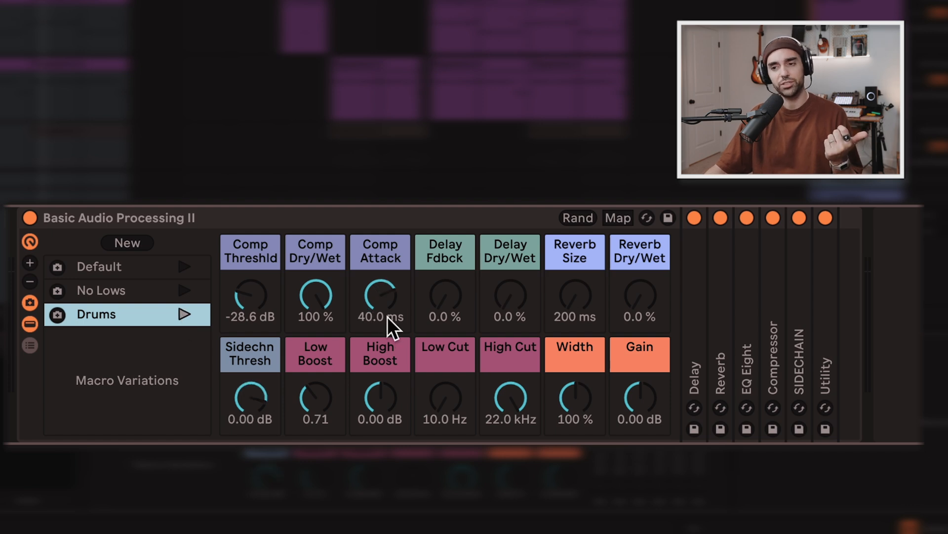
pyautogui.moveTo(393, 296)
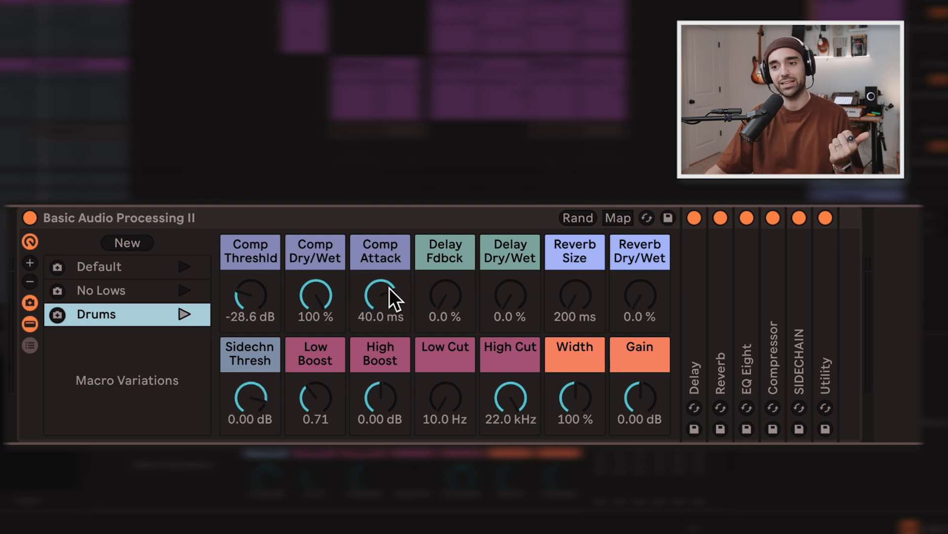
pyautogui.moveTo(388, 265)
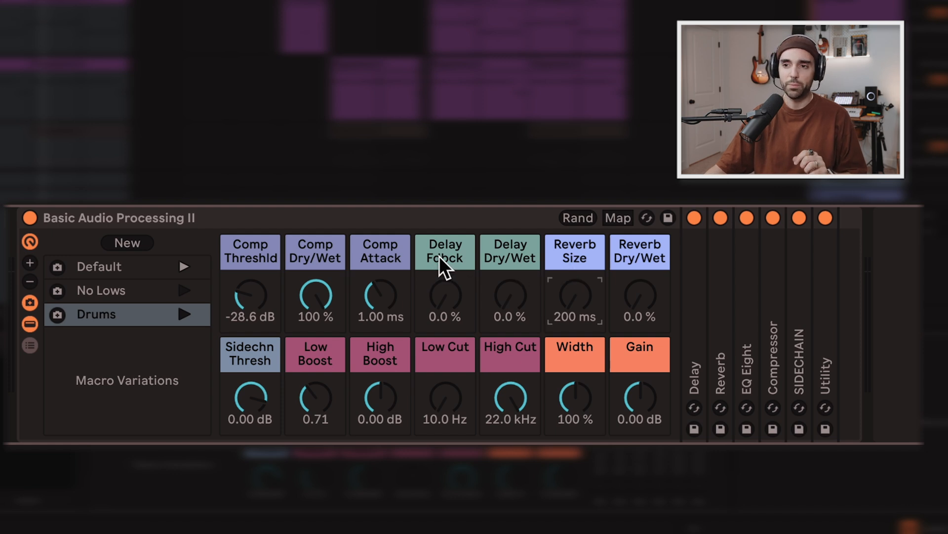
# Raise the Delay Fdbck macro to 58% and Delay Dry/Wet to 61%
pyautogui.moveTo(445, 302); pyautogui.dragTo(445, 285)
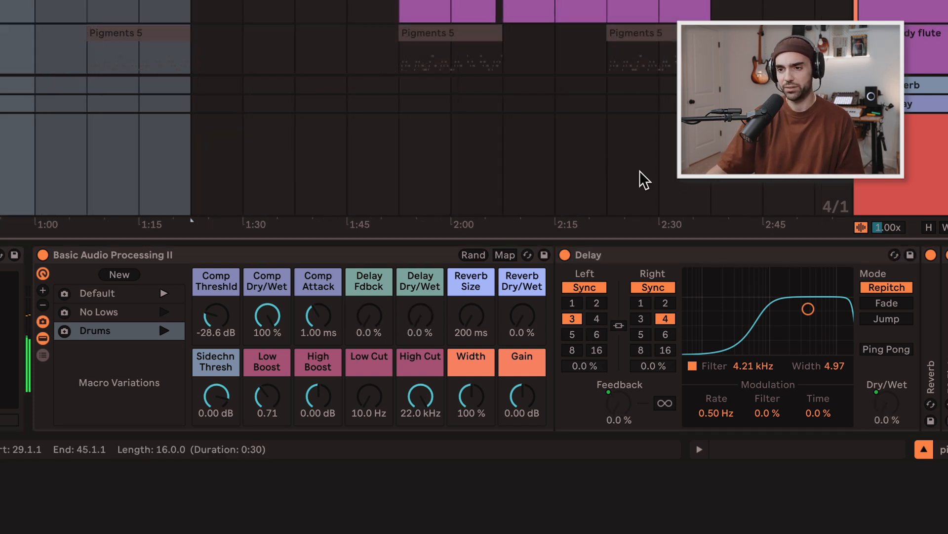
pyautogui.moveTo(420, 319); pyautogui.dragTo(419, 309)
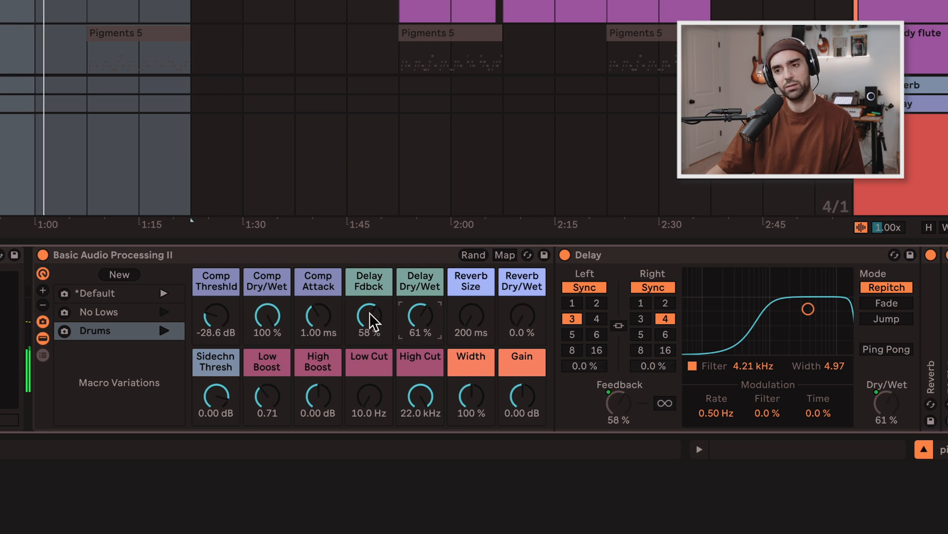
pyautogui.moveTo(369, 319); pyautogui.dragTo(369, 339)
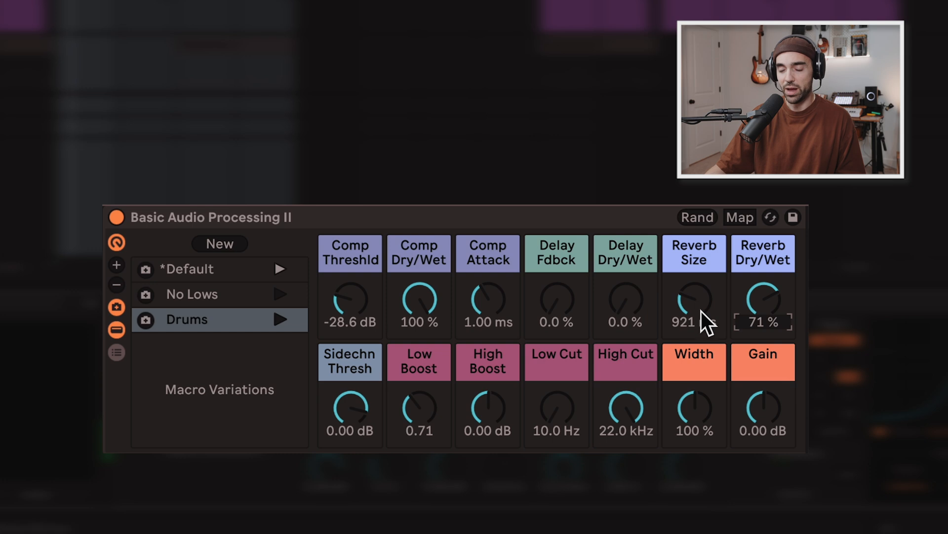
# Enlarge the Reverb Size macro for a bigger, wetter reverb
pyautogui.moveTo(693, 302); pyautogui.dragTo(694, 327)
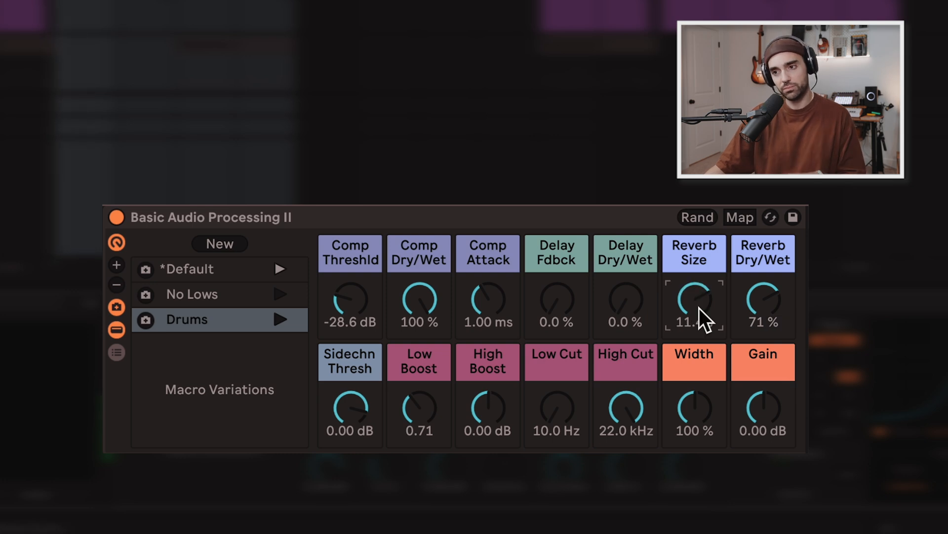
pyautogui.moveTo(694, 301); pyautogui.dragTo(694, 285)
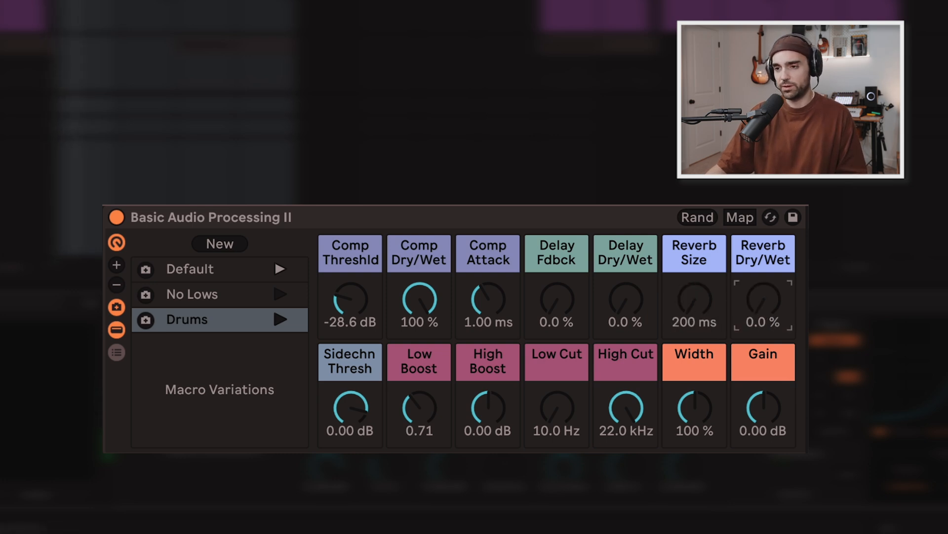
pyautogui.moveTo(753, 319)
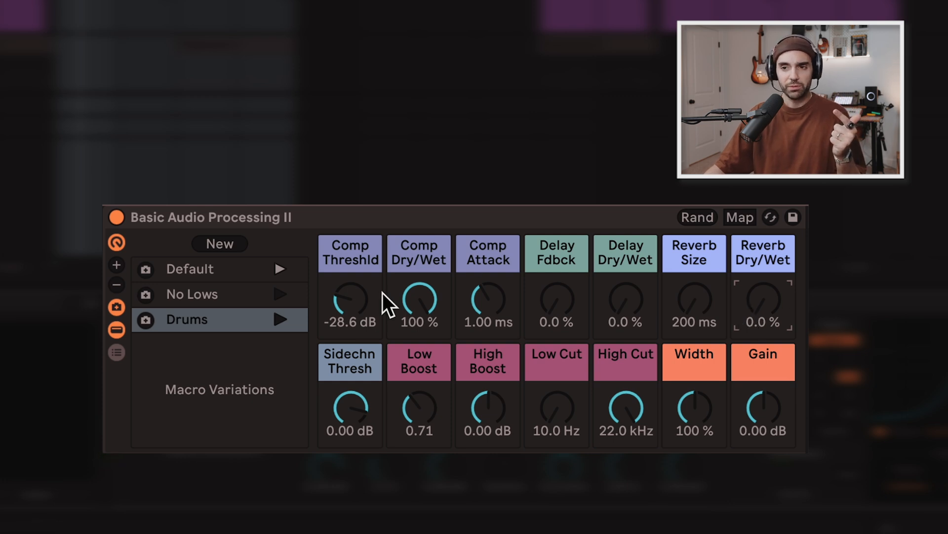
pyautogui.moveTo(368, 422)
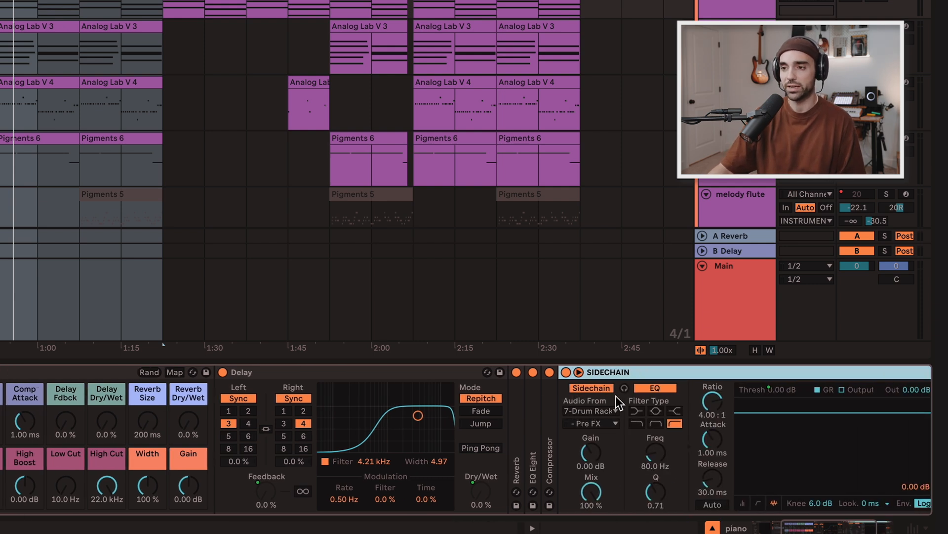
# Enable the compressor sidechain from 7-Drum Rack and lower Sidechn Thresh to -17.9 dB
pyautogui.click(591, 411)
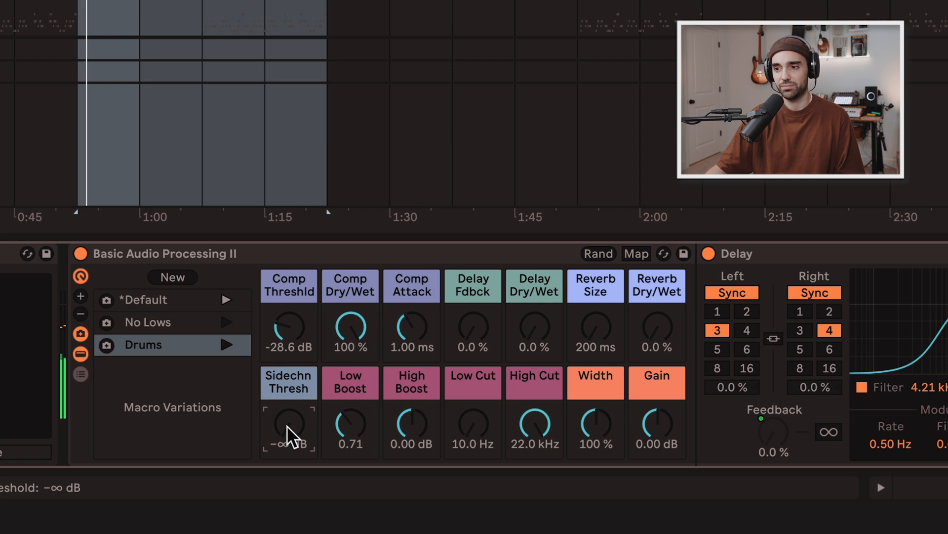
pyautogui.moveTo(289, 428); pyautogui.dragTo(290, 417)
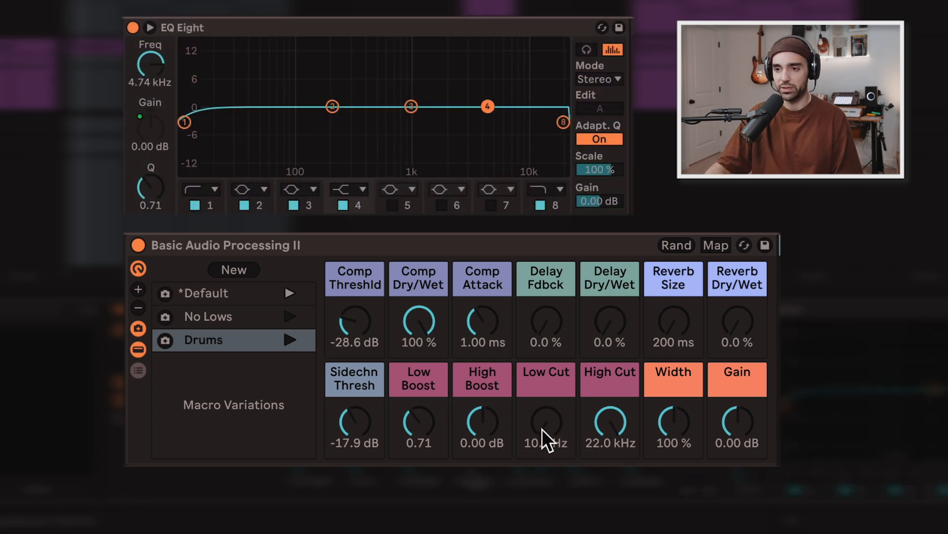
# Adjust the Low Cut macro until it settles around 234 Hz
pyautogui.moveTo(545, 424); pyautogui.dragTo(546, 400)
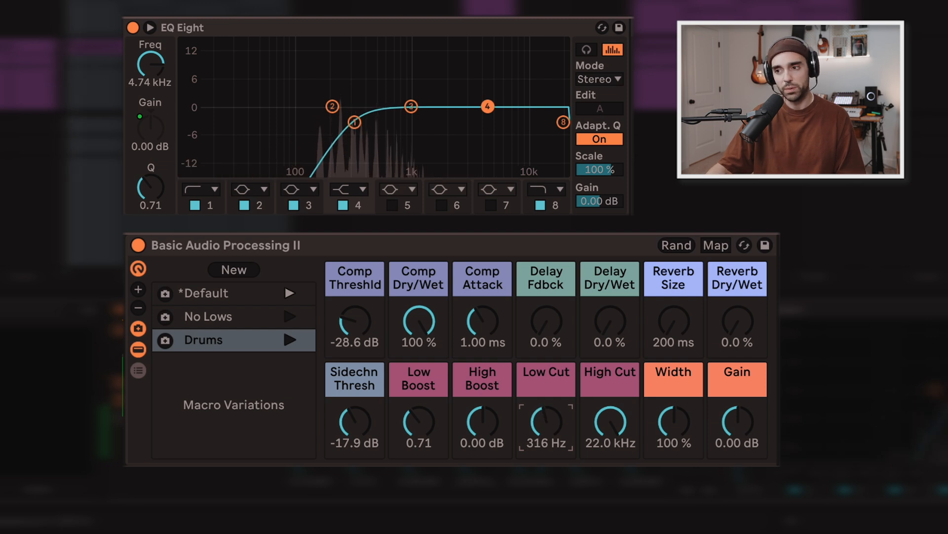
pyautogui.moveTo(545, 421); pyautogui.dragTo(545, 436)
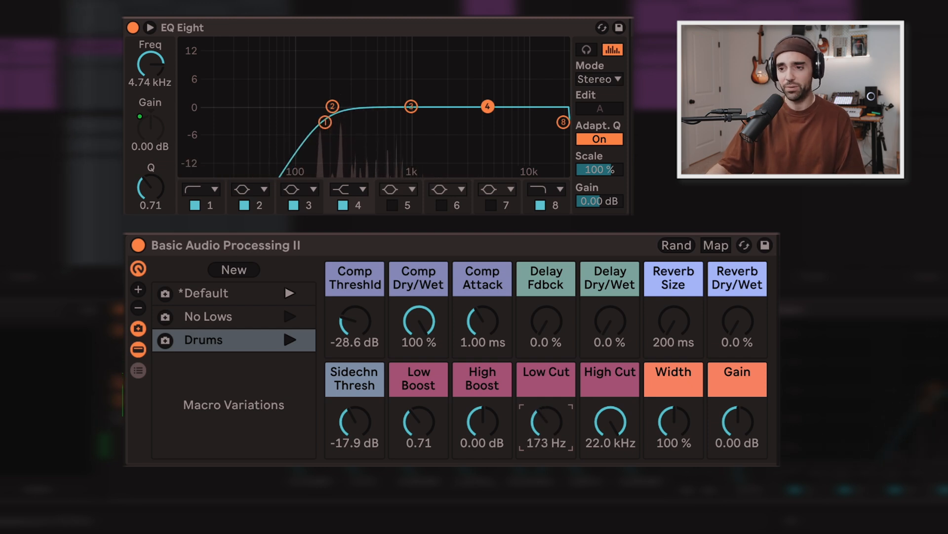
pyautogui.moveTo(546, 441)
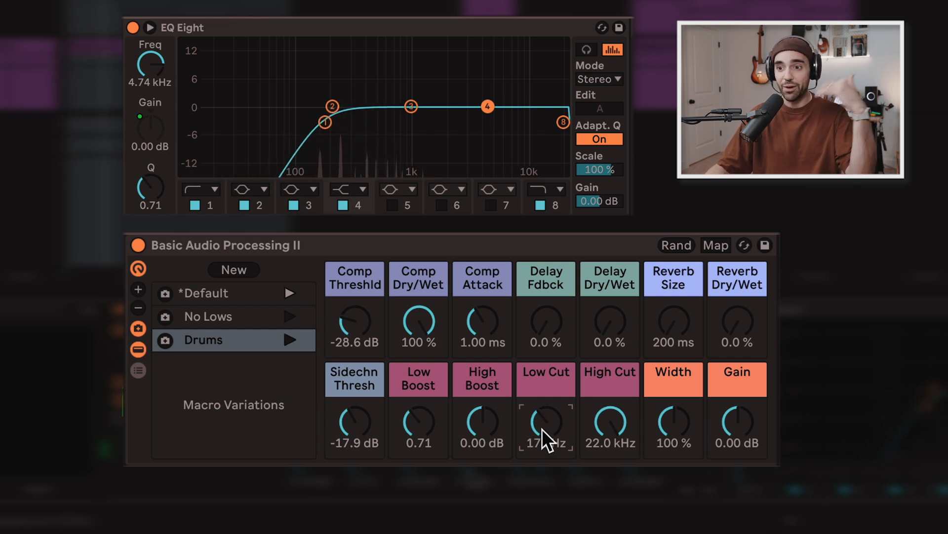
pyautogui.moveTo(545, 424); pyautogui.dragTo(545, 411)
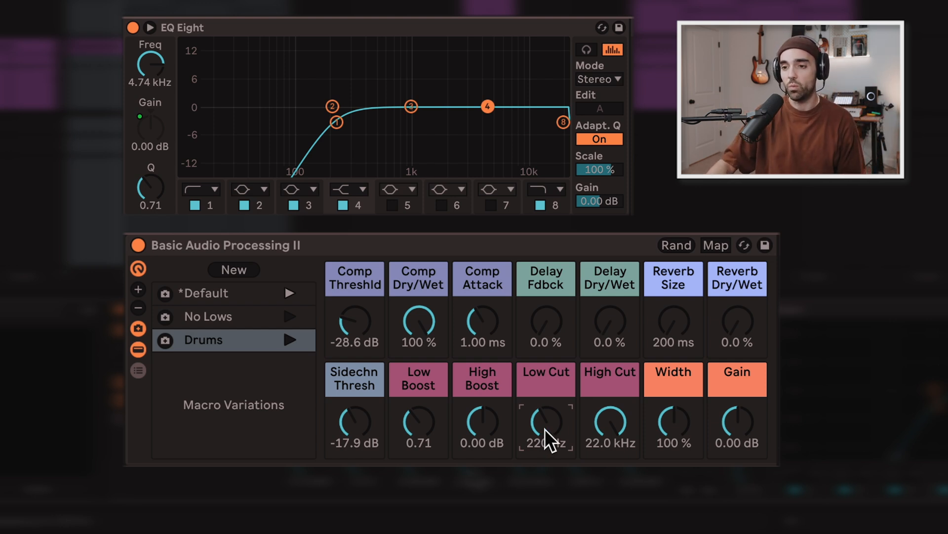
pyautogui.moveTo(544, 424); pyautogui.dragTo(547, 414)
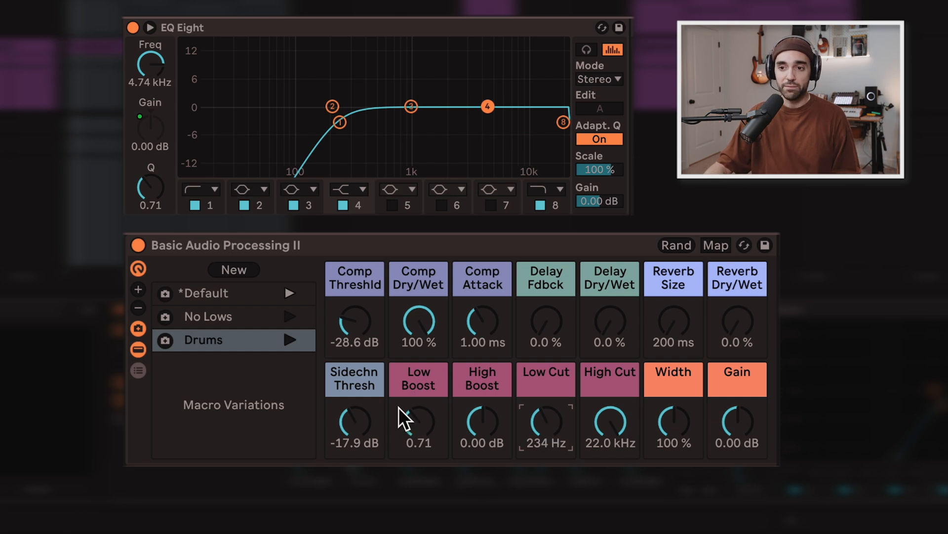
# Boost and pull back the lows, then narrow the Drums band to roughly 207 Hz–2.20 kHz
pyautogui.moveTo(416, 424); pyautogui.dragTo(416, 399)
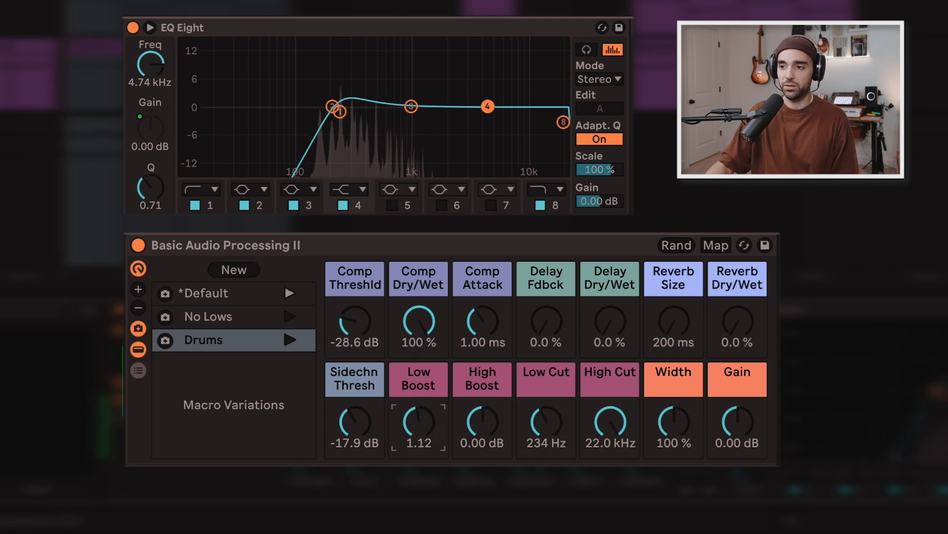
pyautogui.moveTo(416, 420); pyautogui.dragTo(419, 411)
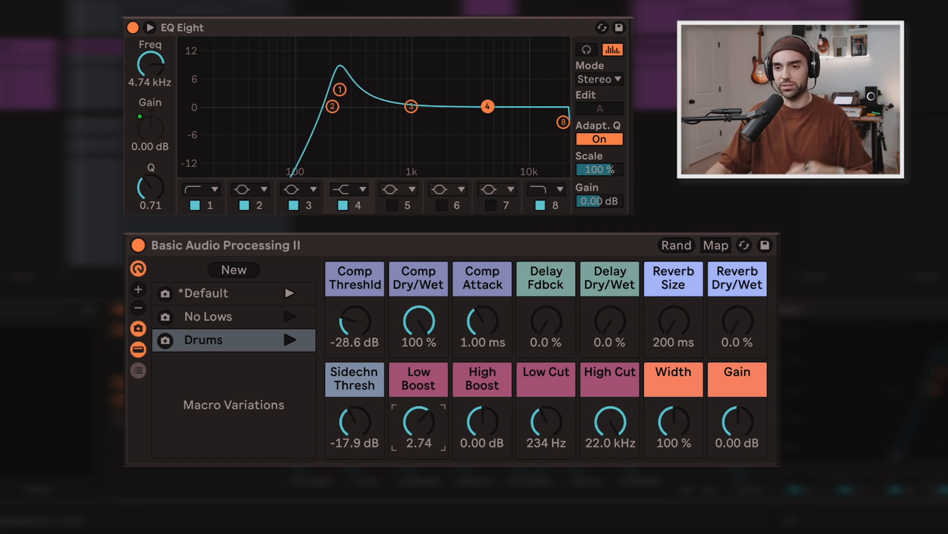
pyautogui.moveTo(419, 424); pyautogui.dragTo(419, 442)
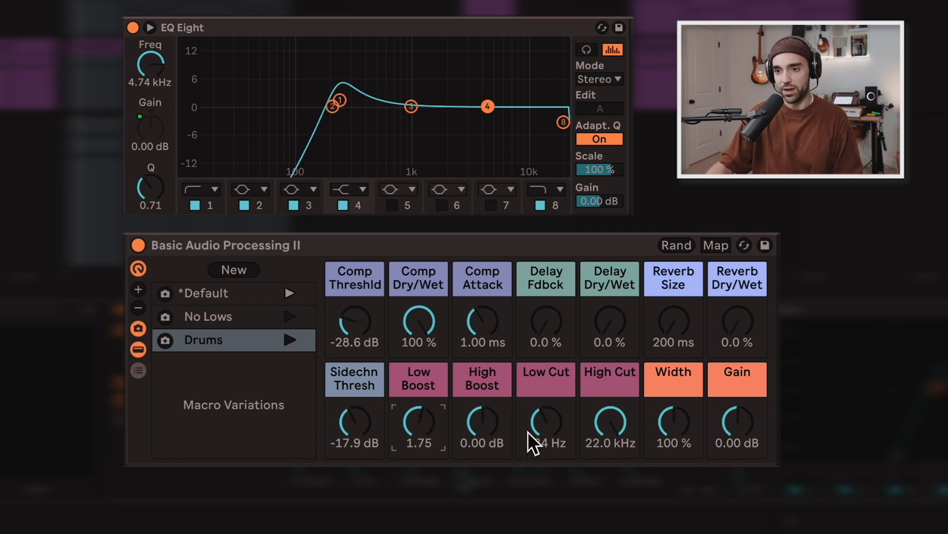
pyautogui.moveTo(545, 422); pyautogui.dragTo(545, 399)
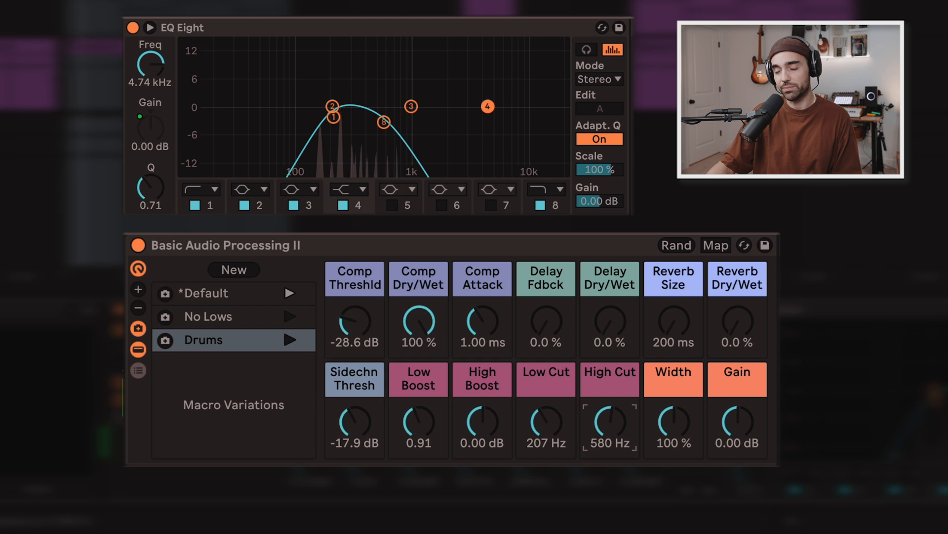
pyautogui.moveTo(610, 421); pyautogui.dragTo(623, 399)
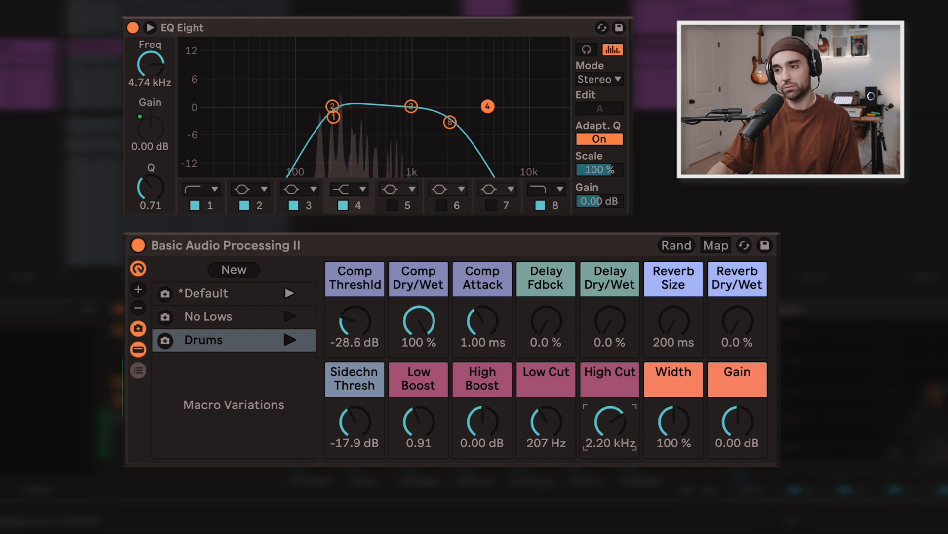
pyautogui.moveTo(610, 424); pyautogui.dragTo(610, 436)
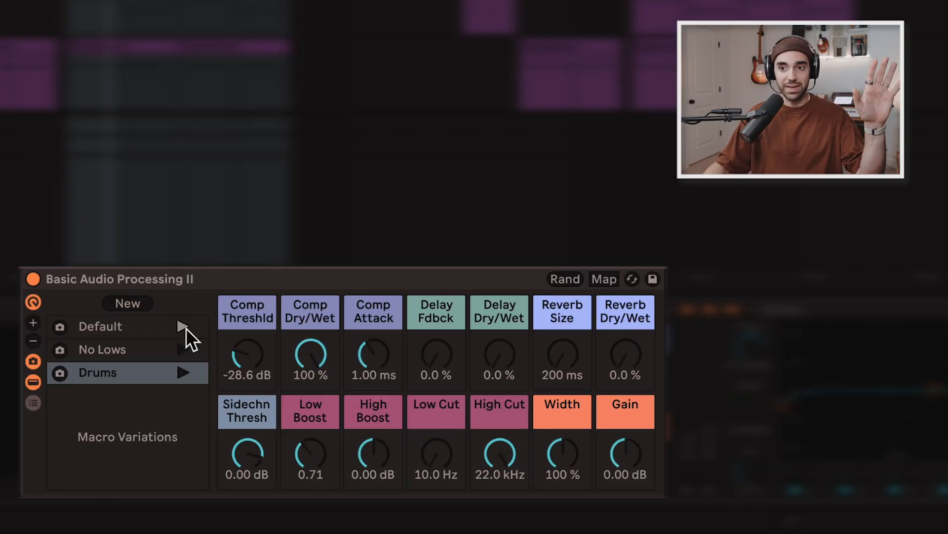
# Recall Default, then the No Lows variation raising the low cut to 160 Hz
pyautogui.click(100, 326)
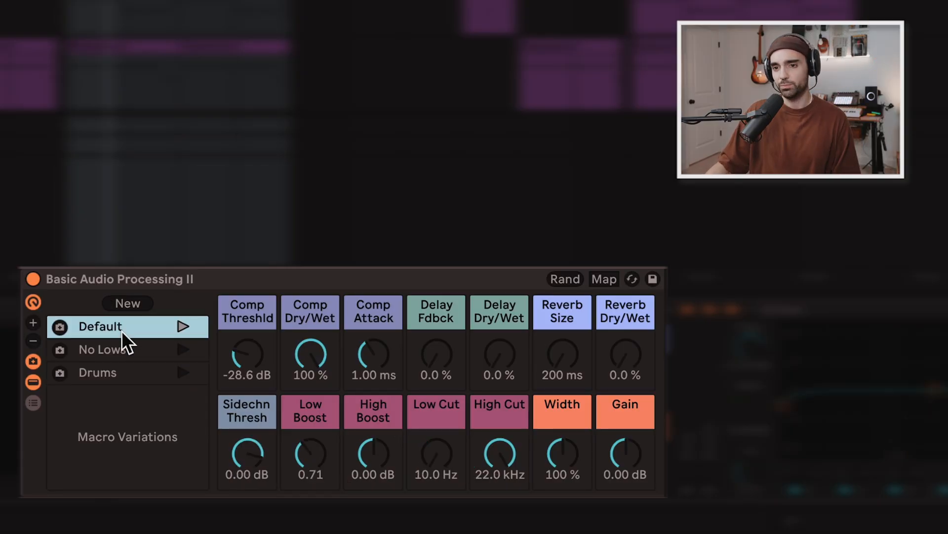
pyautogui.click(102, 349)
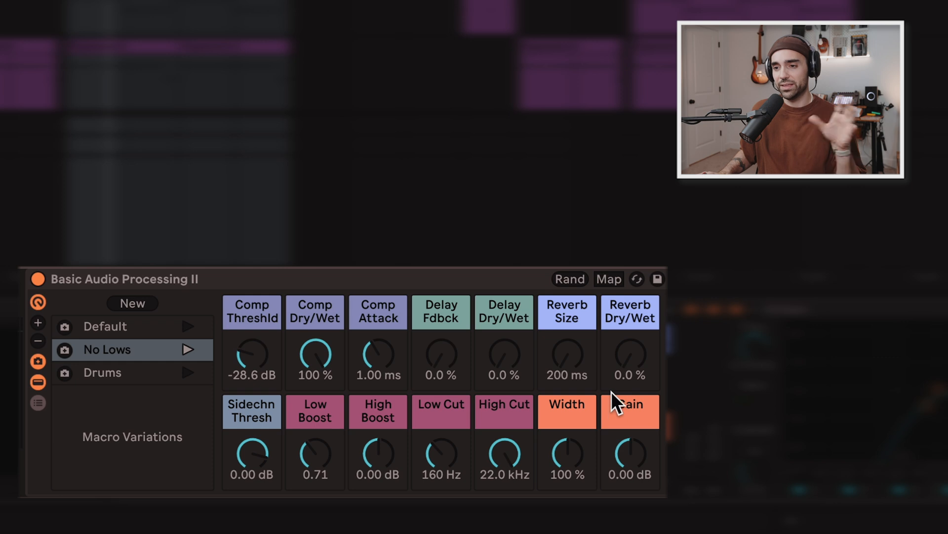
pyautogui.moveTo(634, 391)
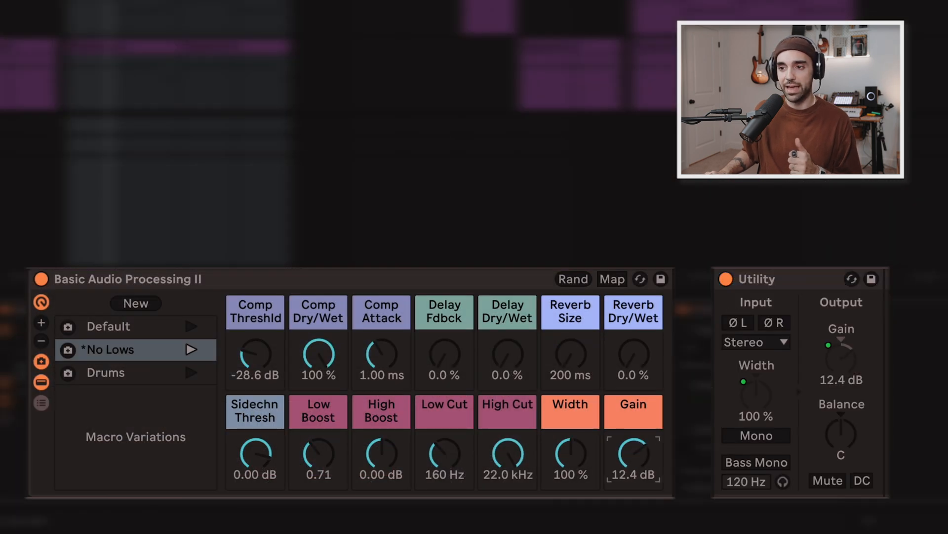
# Push the rack's Gain macro up to 12.4 dB
pyautogui.moveTo(632, 453); pyautogui.dragTo(633, 479)
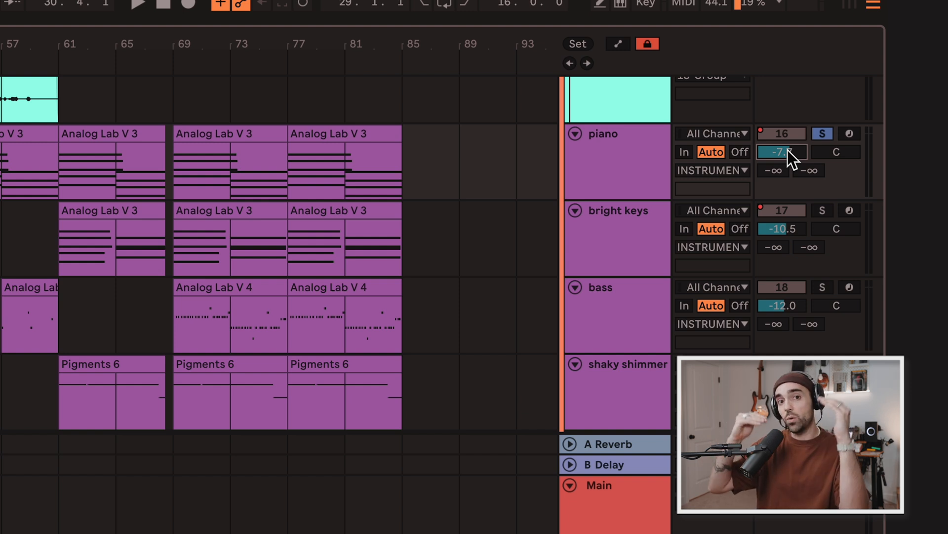
# Adjust the piano track volume and add volume automation breakpoints from bar 29 to 45
pyautogui.moveTo(783, 151); pyautogui.dragTo(783, 154)
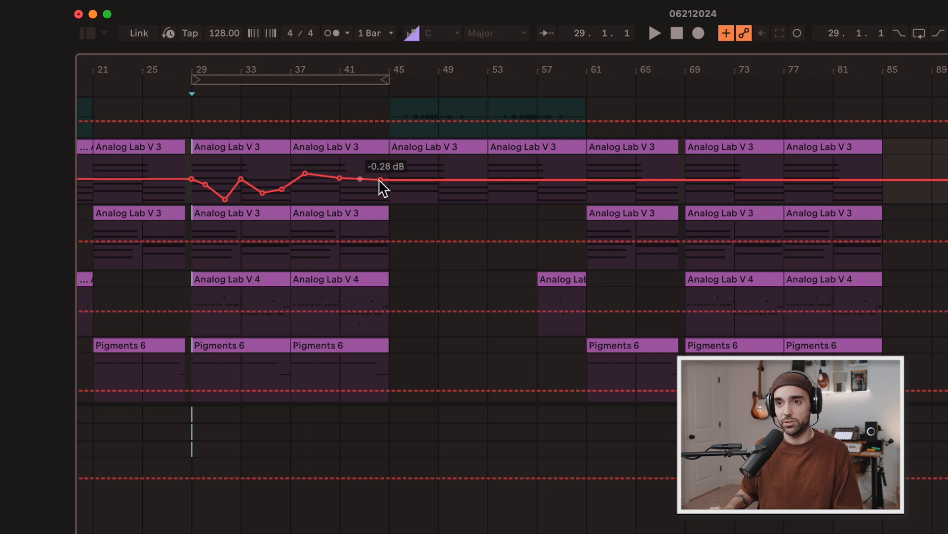
pyautogui.click(438, 176)
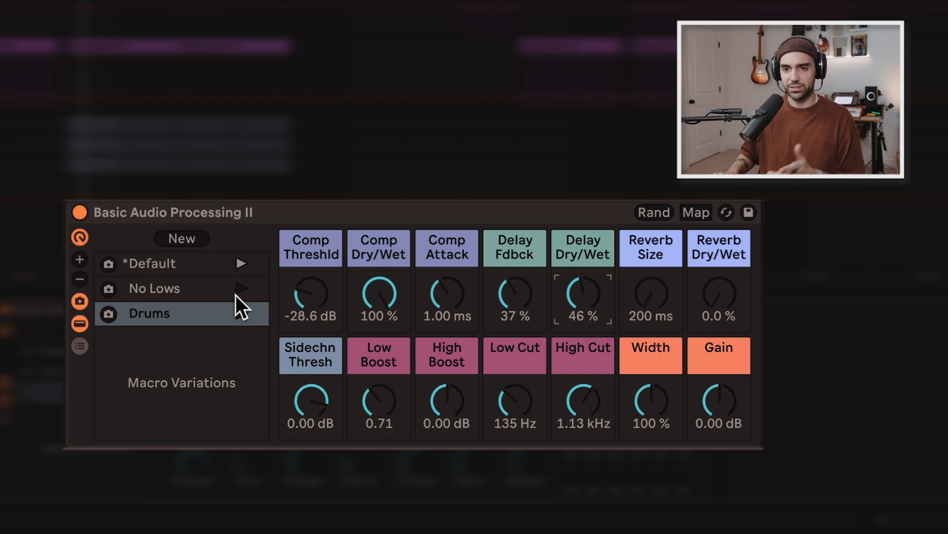
# Store the current 37% feedback, 46% wet delay settings as a new variation named lofi delay
pyautogui.click(181, 238)
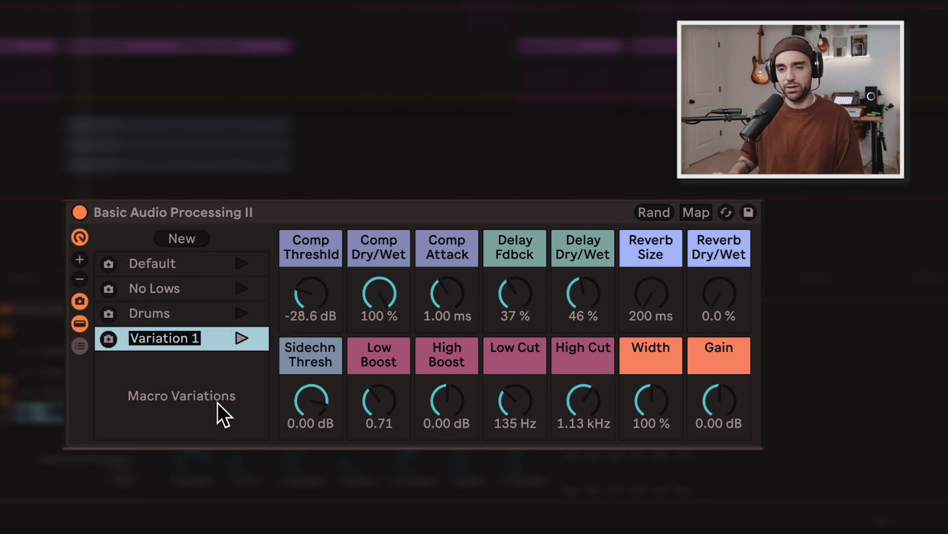
pyautogui.write('lofi delay')
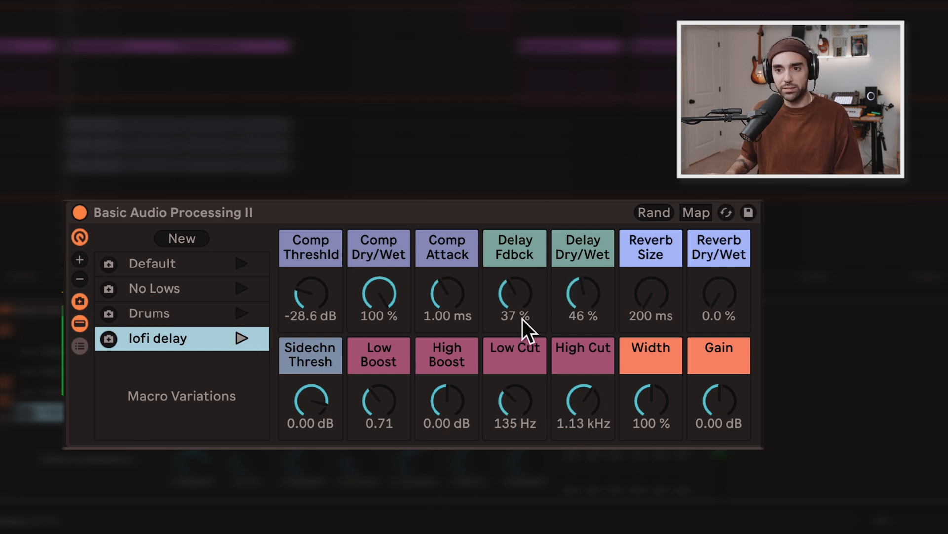
pyautogui.moveTo(236, 276)
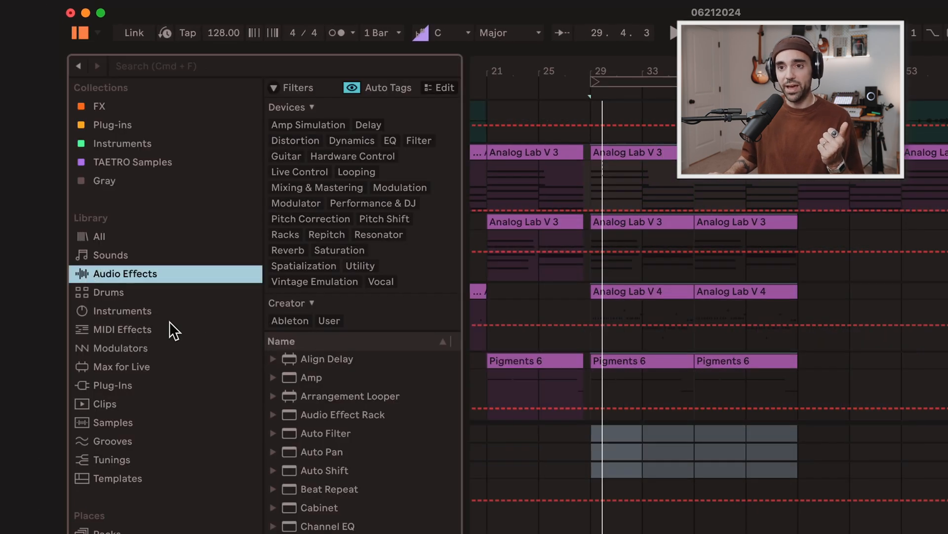
# Load an empty Audio Effect Rack with Channel EQ and map its Low, Mid and High gains to macros
pyautogui.click(343, 414)
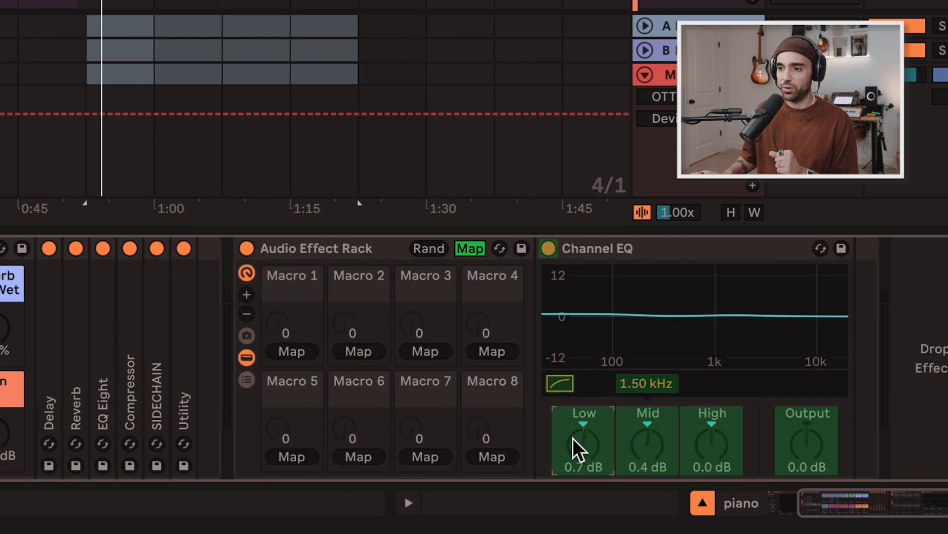
pyautogui.click(582, 436)
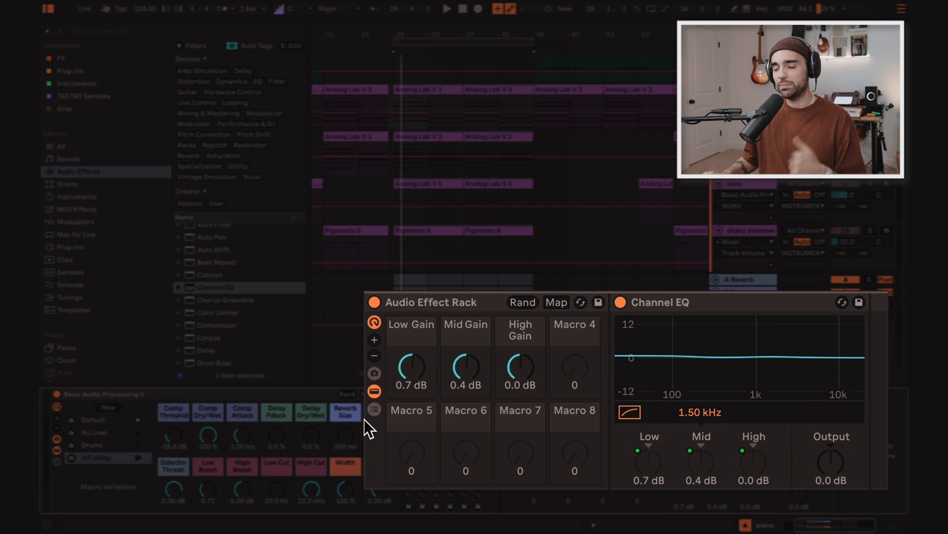
# Cut lows and boost highs via the macros, then assign Channel EQ's Mid Freq to Macro 4
pyautogui.moveTo(411, 367); pyautogui.dragTo(411, 387)
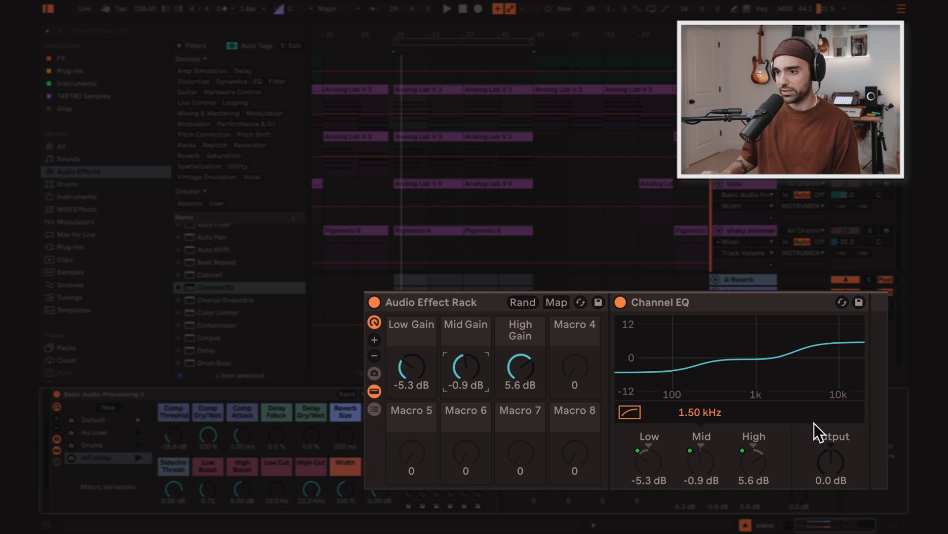
pyautogui.click(555, 303)
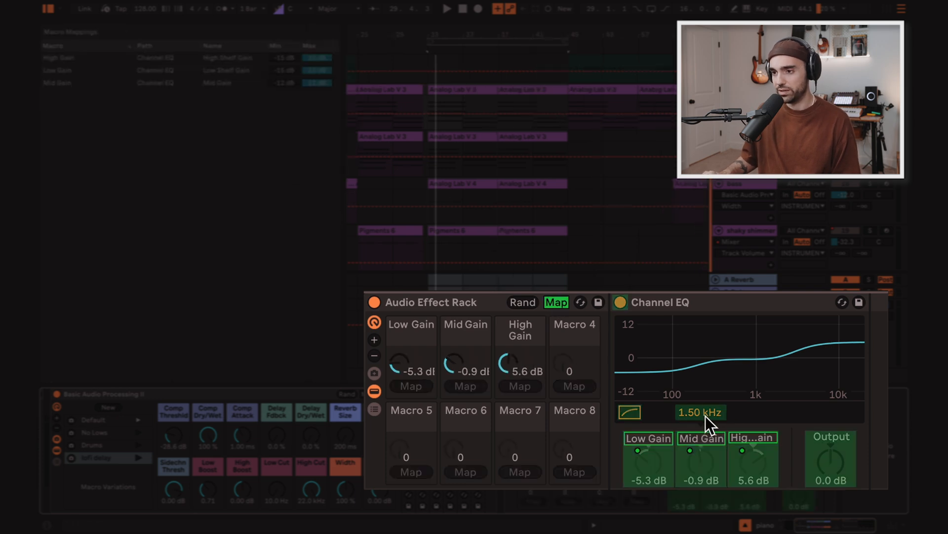
pyautogui.click(700, 412)
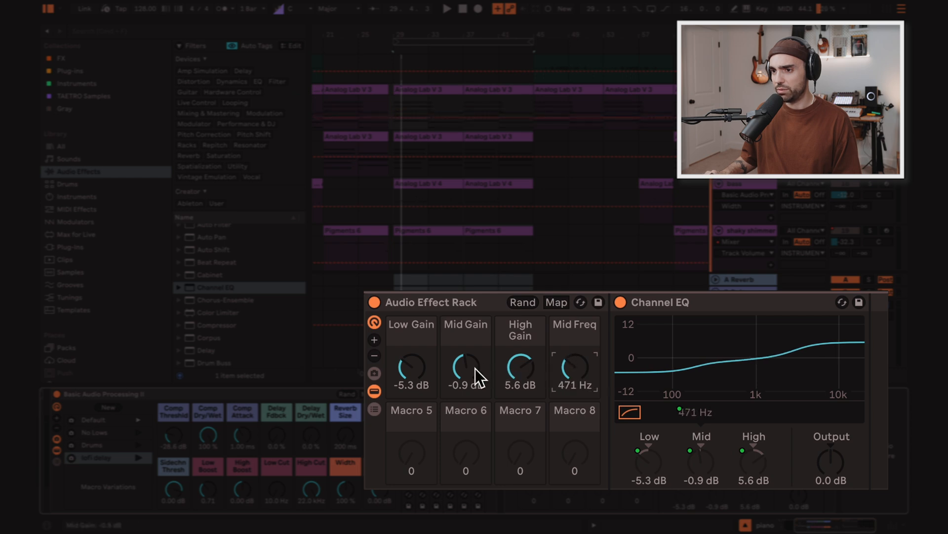
# Dip the mids to -8.6 dB around 1.21 kHz and add Echo after the EQ in the rack
pyautogui.moveTo(465, 368); pyautogui.dragTo(466, 339)
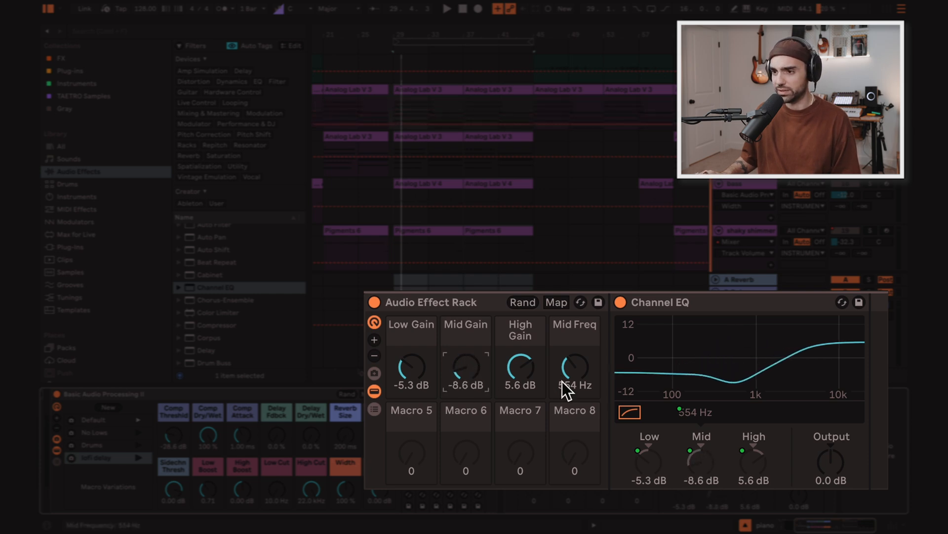
pyautogui.moveTo(573, 367); pyautogui.dragTo(573, 339)
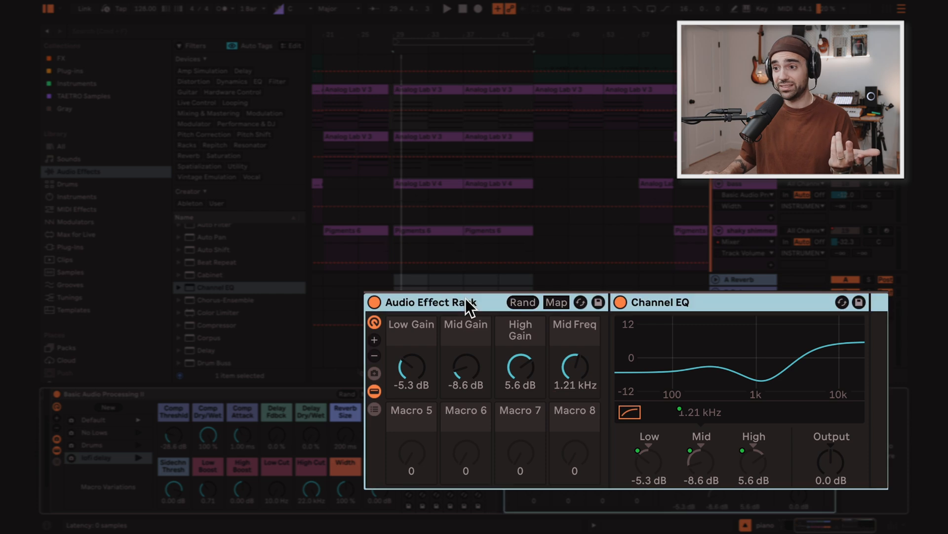
pyautogui.scroll(-3)
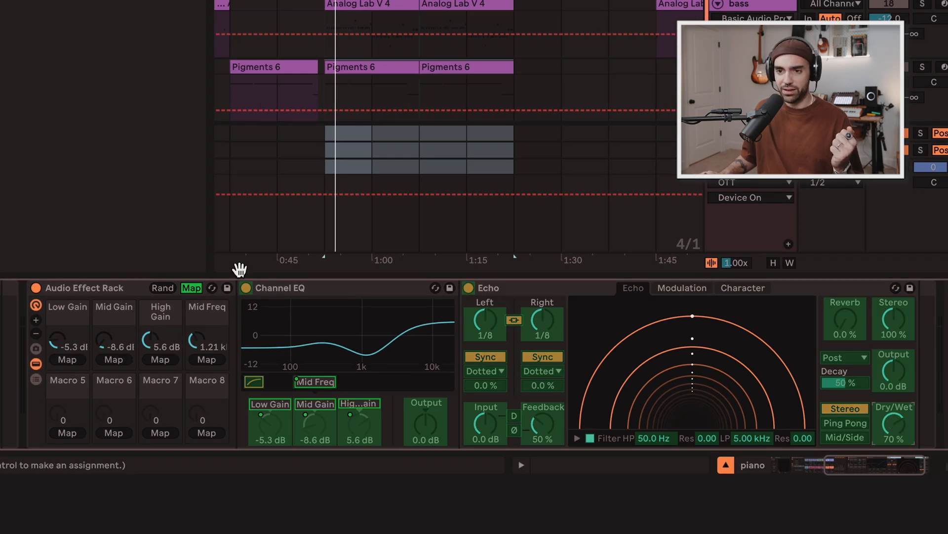
# Map Echo's Dry/Wet to Macro 5 named echo dry wet at 58%, and save the rack as test rack 1
pyautogui.click(894, 426)
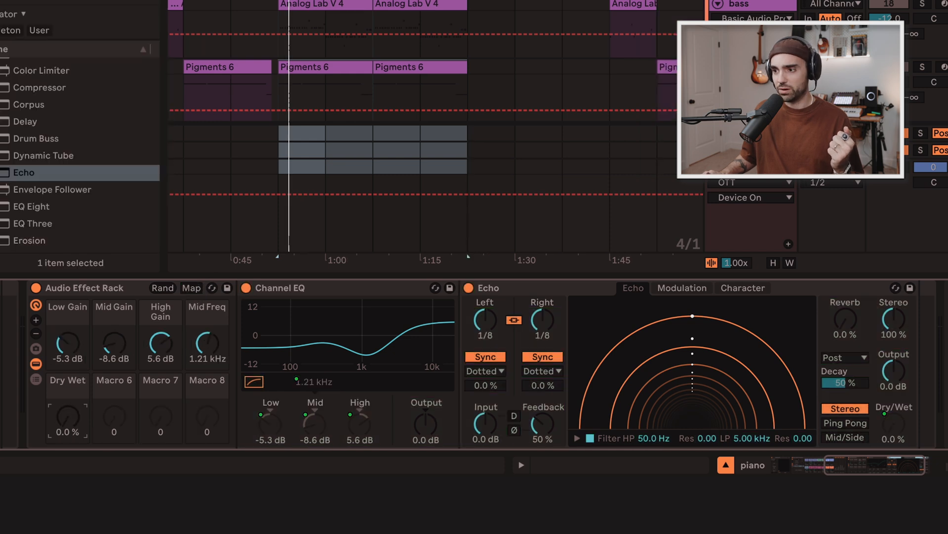
pyautogui.moveTo(67, 417); pyautogui.dragTo(67, 400)
pyautogui.write('echo')
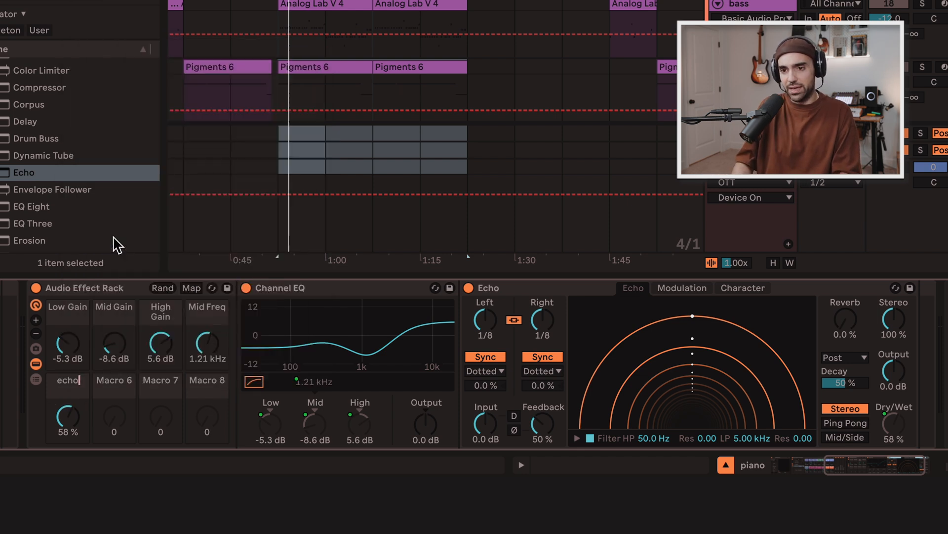
pyautogui.write('dry wet')
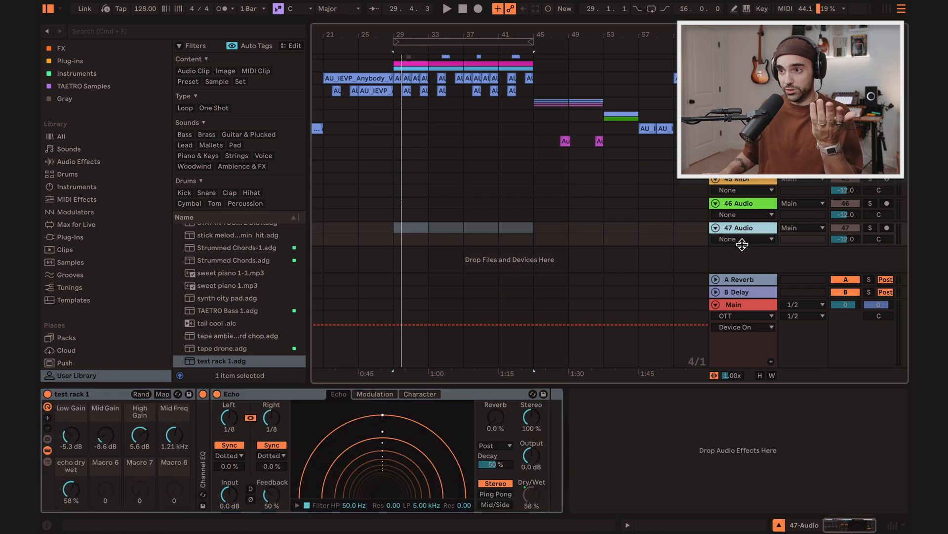
# Show the 47 Audio track's options, including Save as Default Audio Track
pyautogui.rightClick(743, 227)
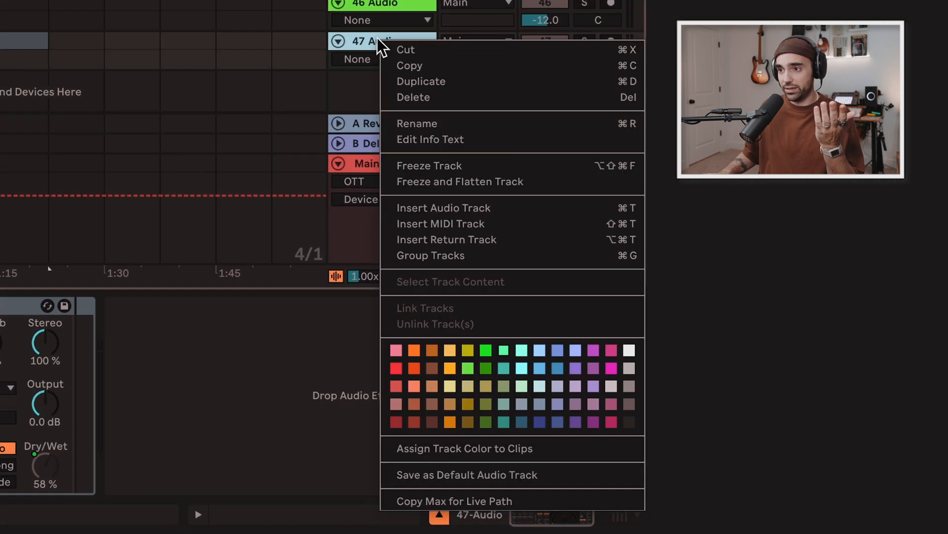
pyautogui.moveTo(465, 474)
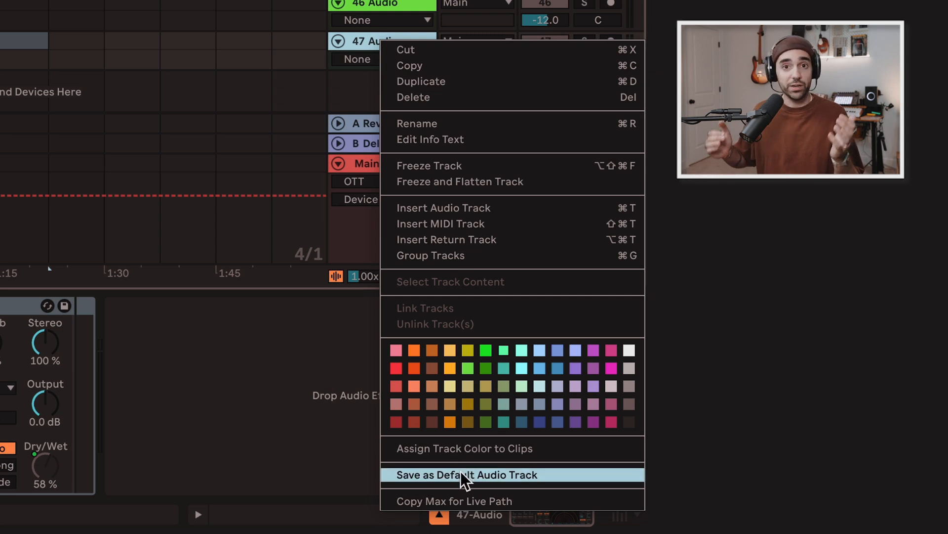